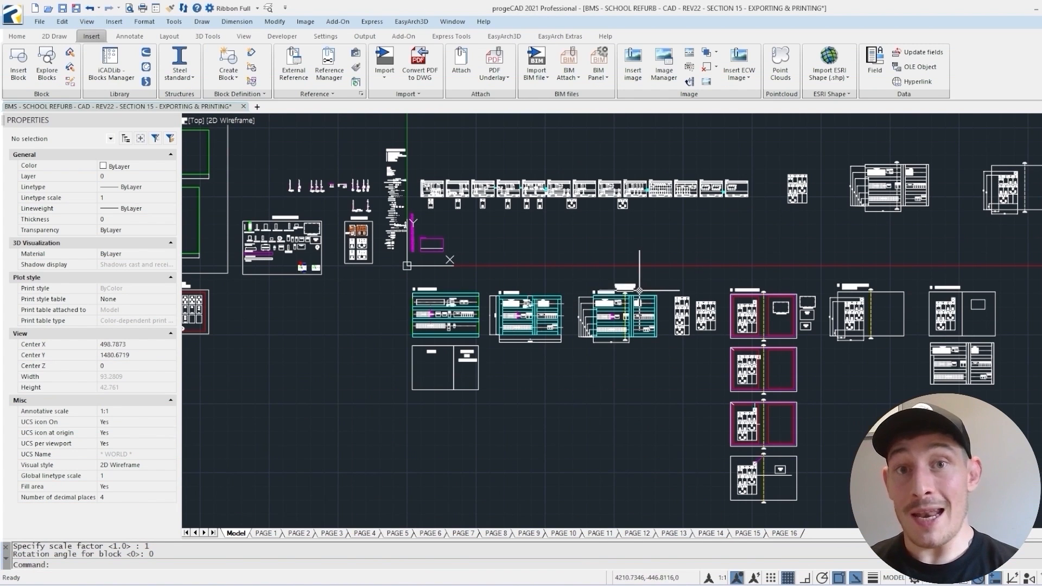
mouse_move(567, 275)
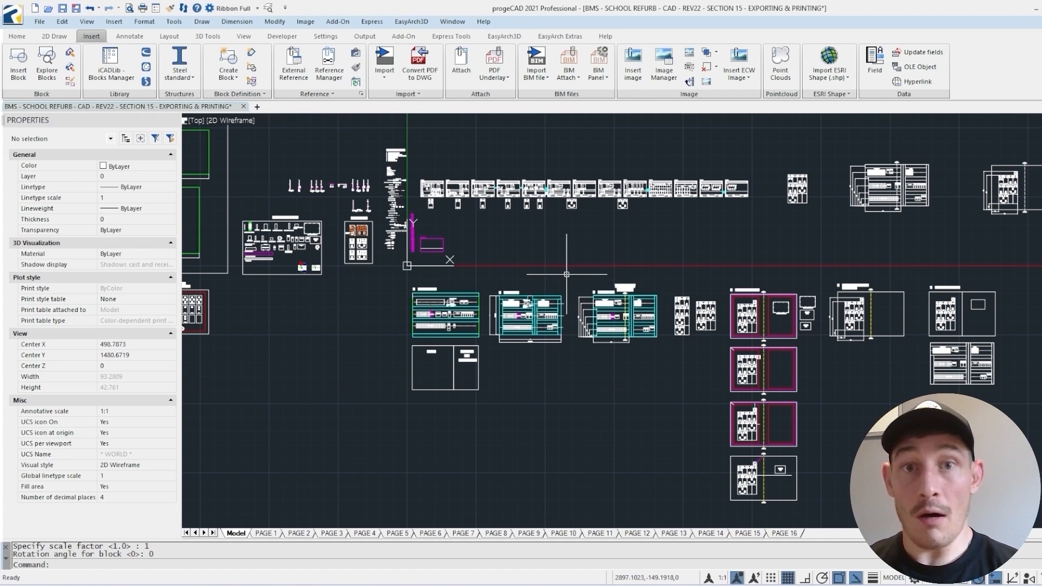
mouse_move(393, 203)
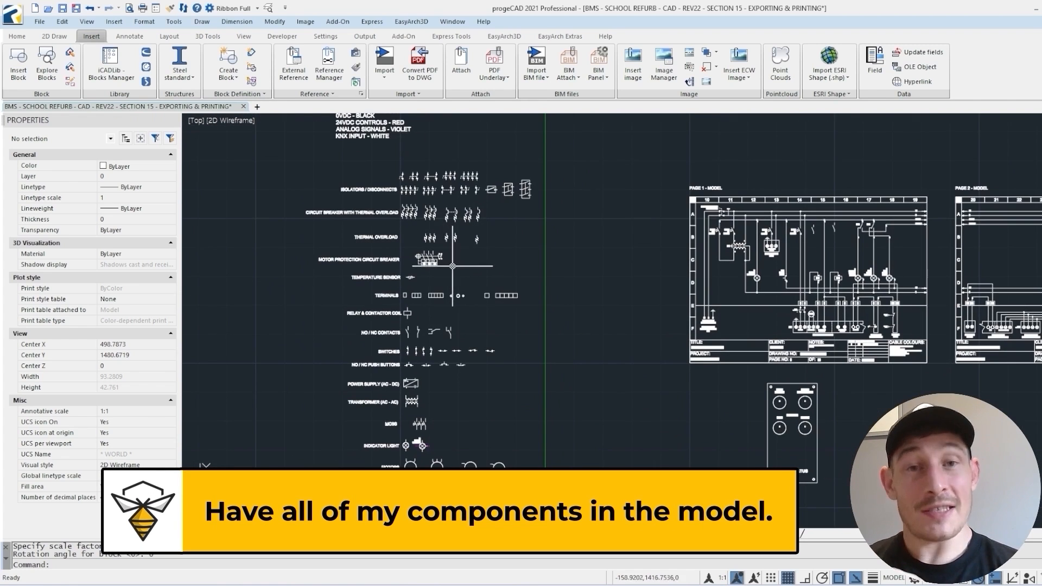
mouse_move(457, 276)
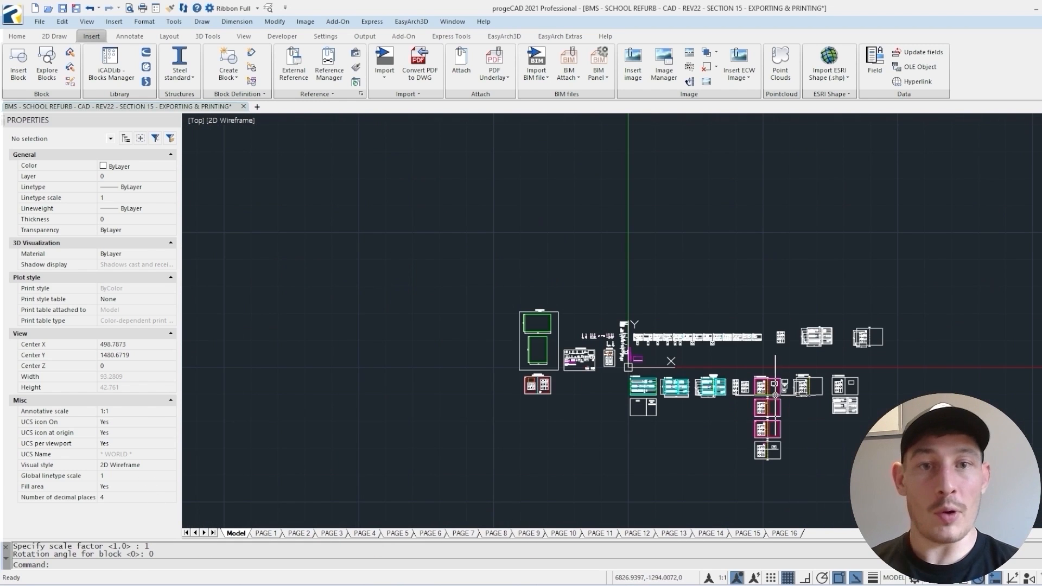
mouse_move(657, 342)
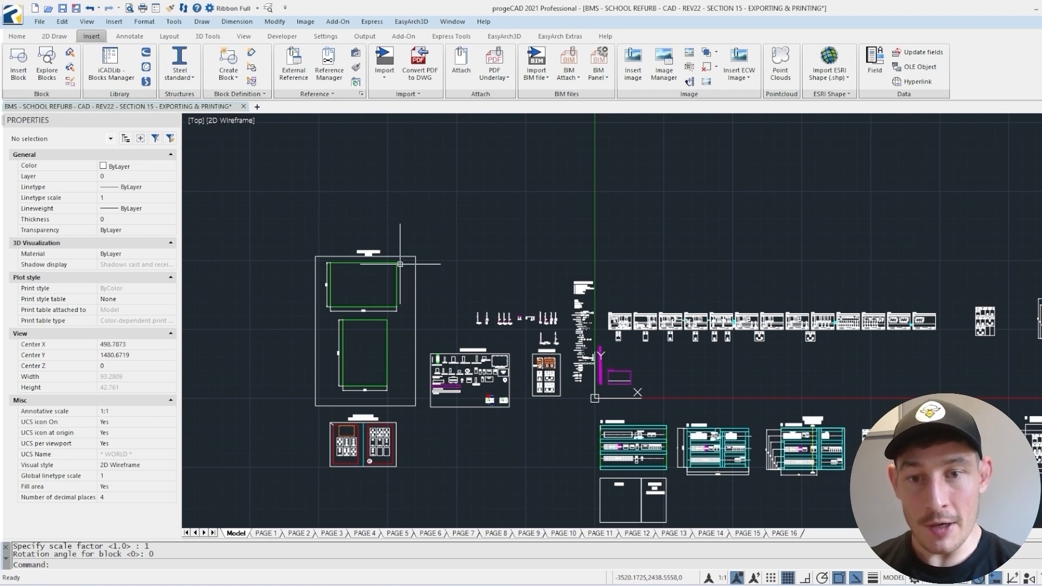
mouse_move(584, 360)
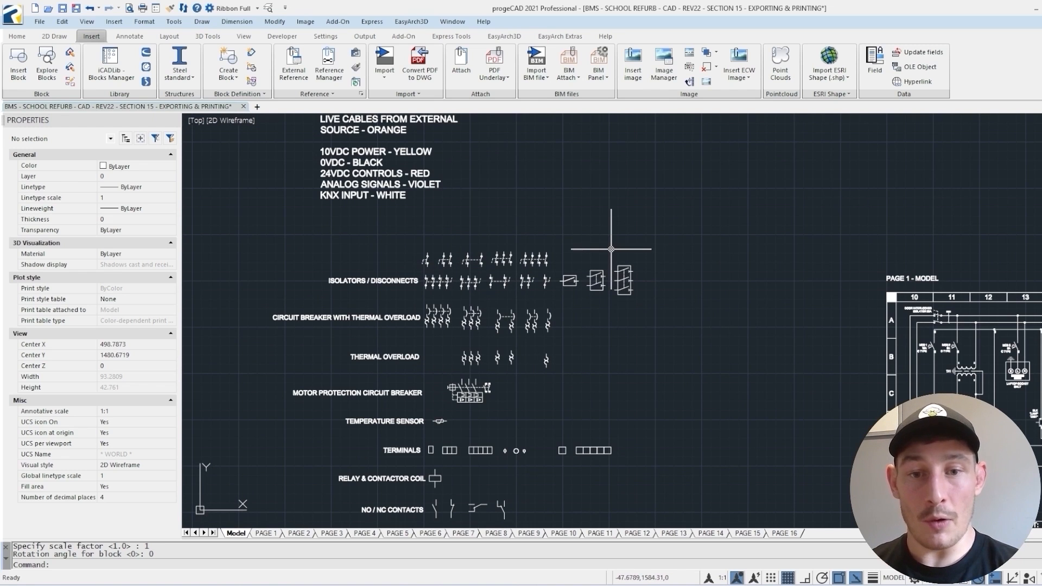
Step: Zoom out in model space to reach the component symbols legend
scroll("down", 3)
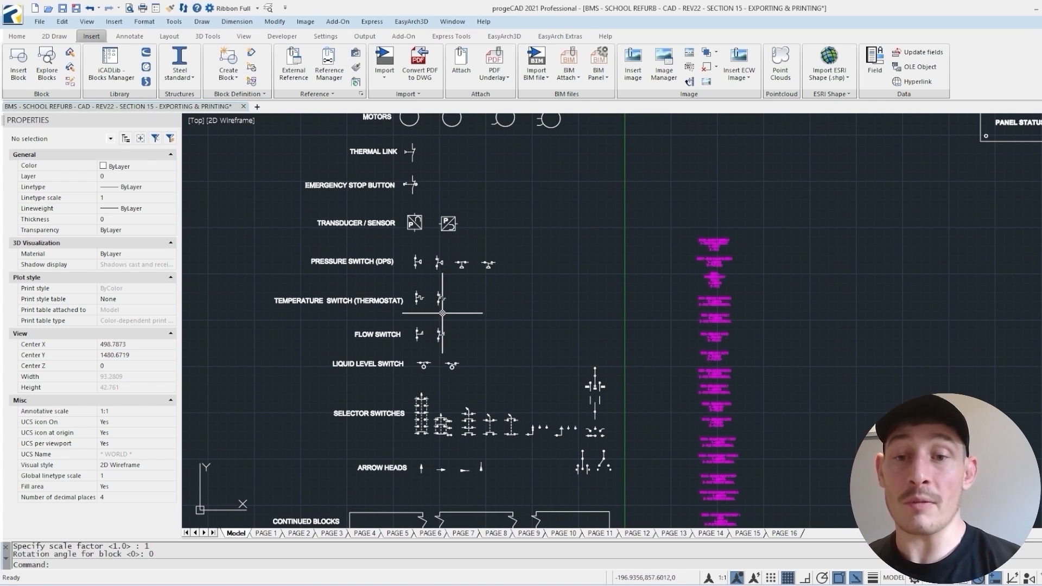
Step: Start Insert Block, dismiss the dialog without inserting, then head toward the door plates
left_click(18, 64)
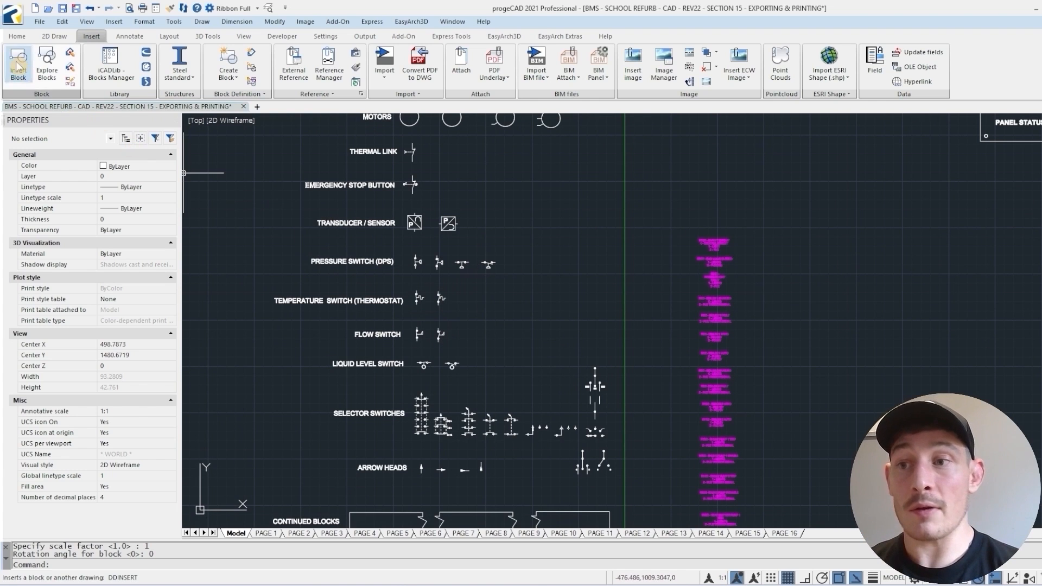
mouse_move(111, 63)
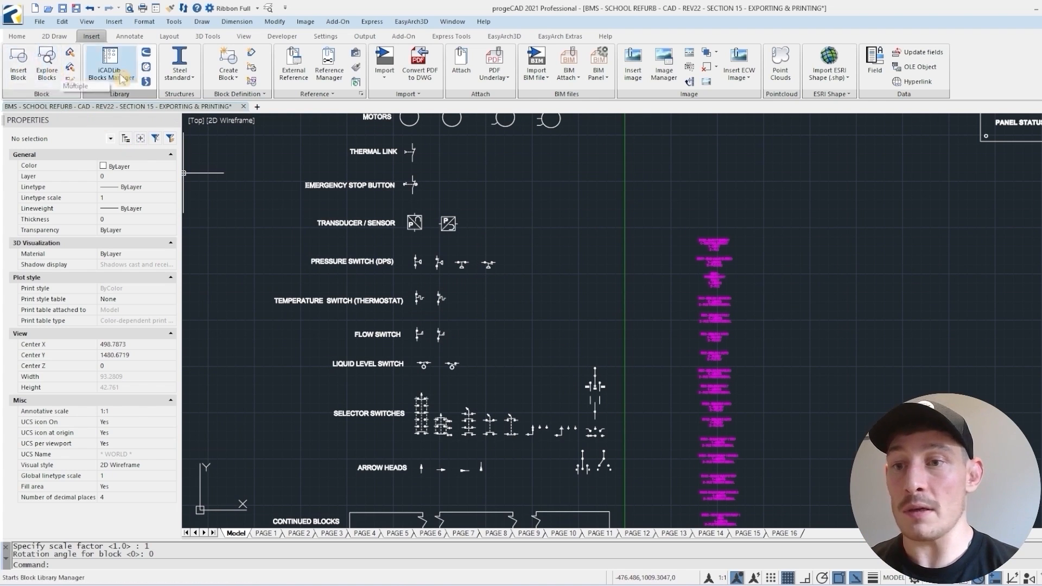
left_click(17, 64)
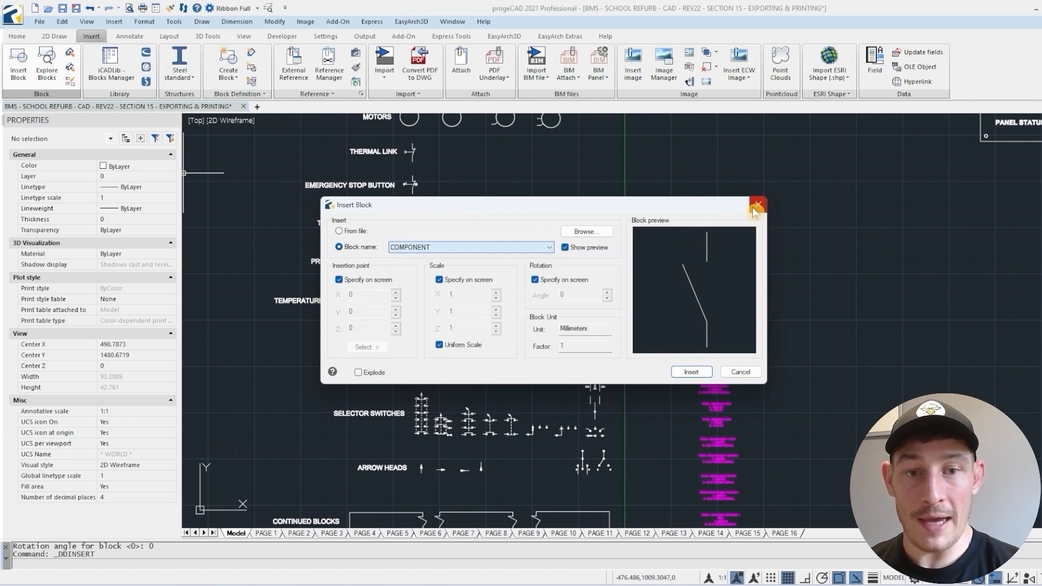
left_click(756, 206)
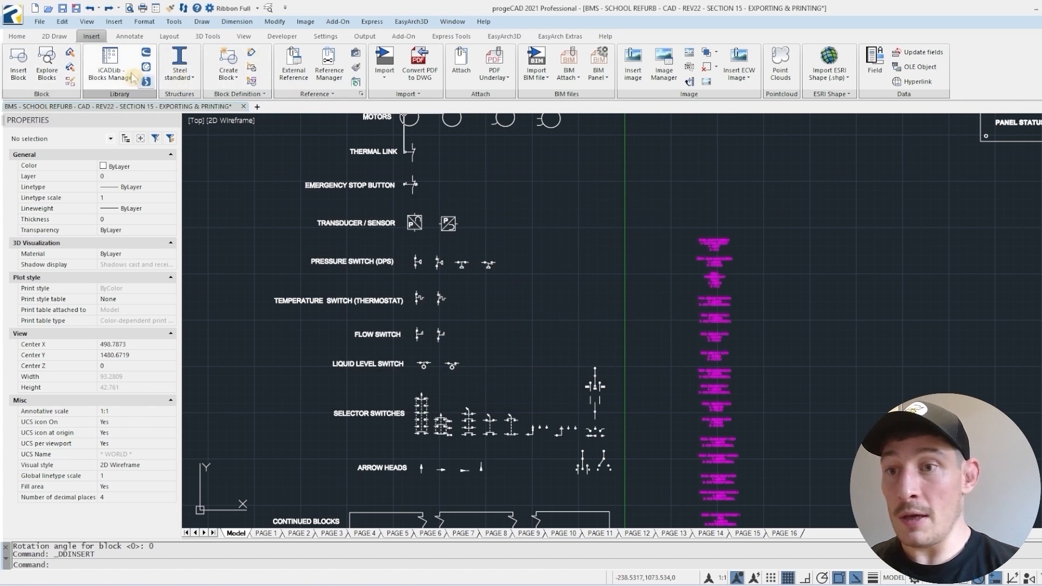
left_click(111, 60)
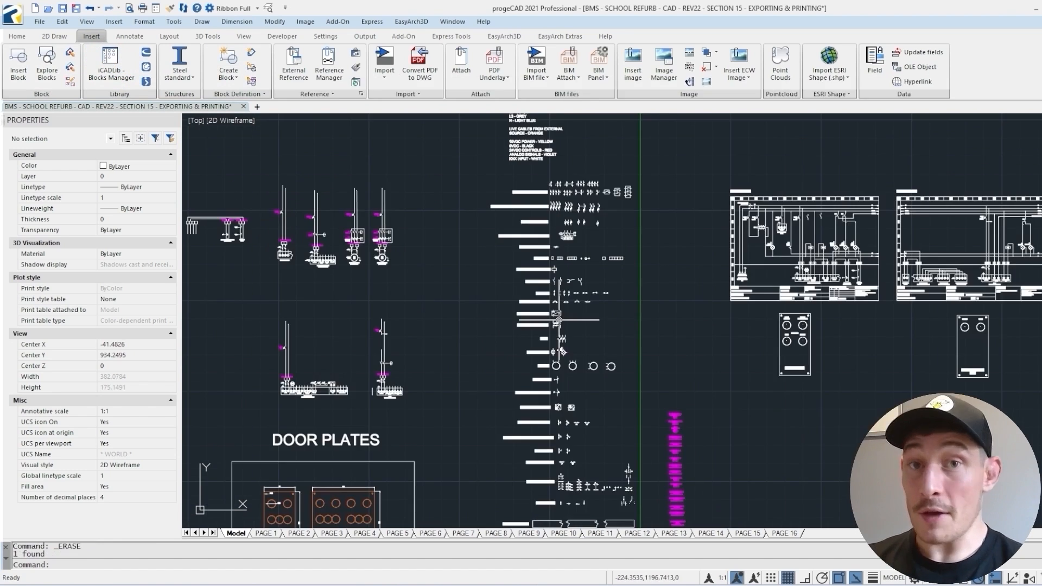
mouse_move(452, 307)
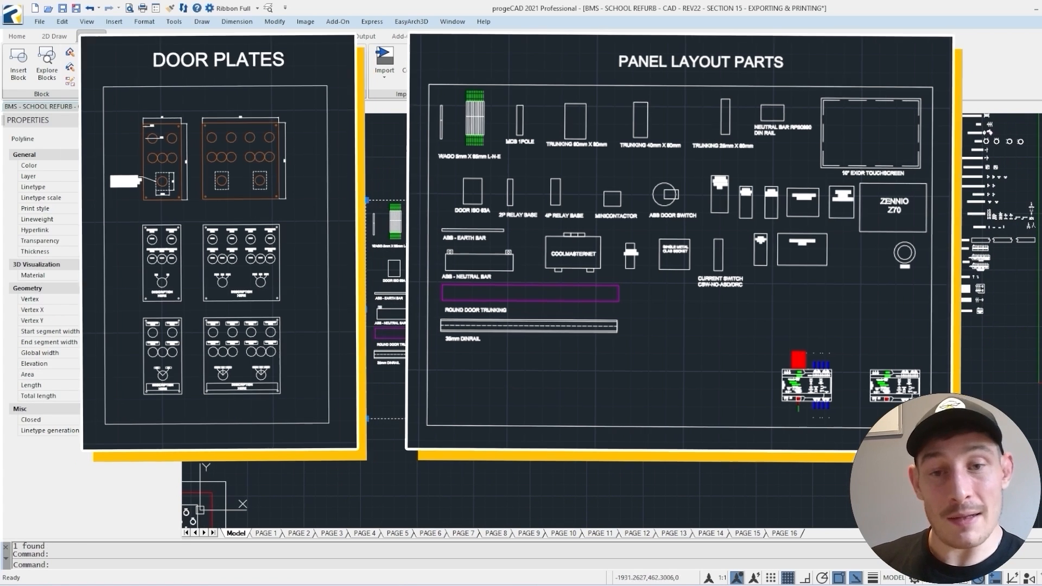
Step: Zoom from the panel layout parts back out to the full model overview
left_click(91, 36)
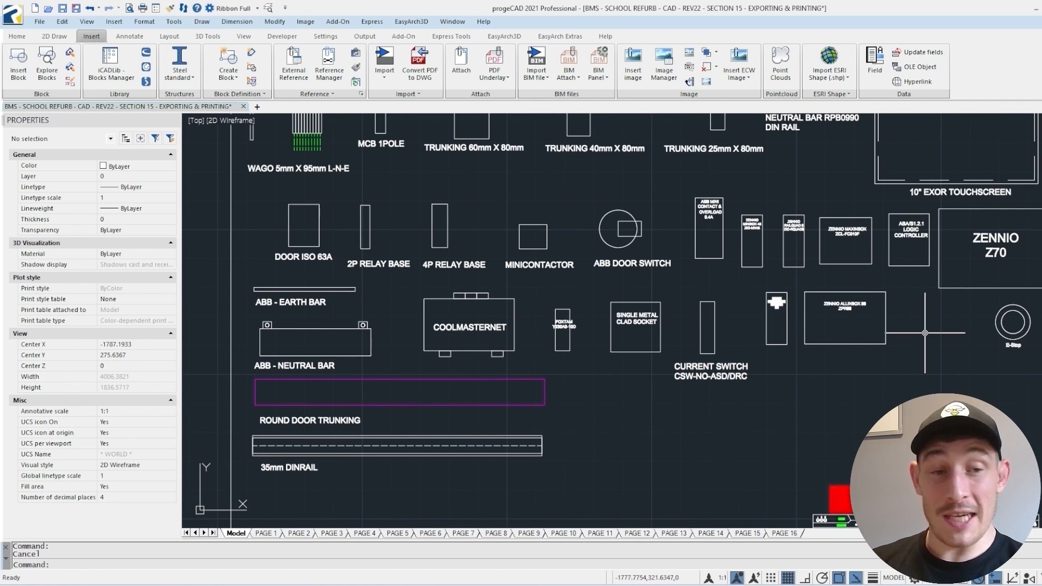
scroll("down", 3)
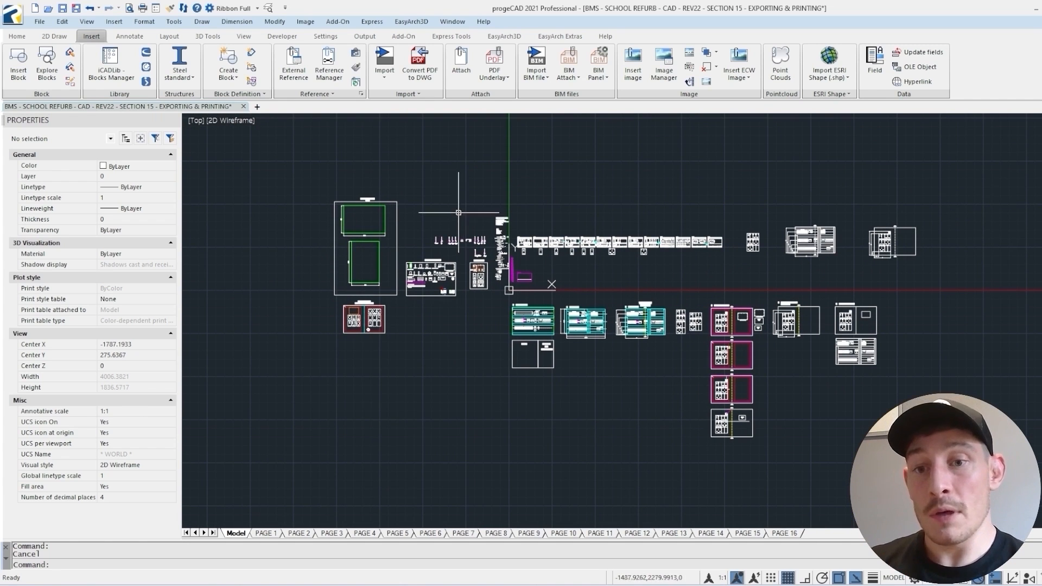
mouse_move(457, 225)
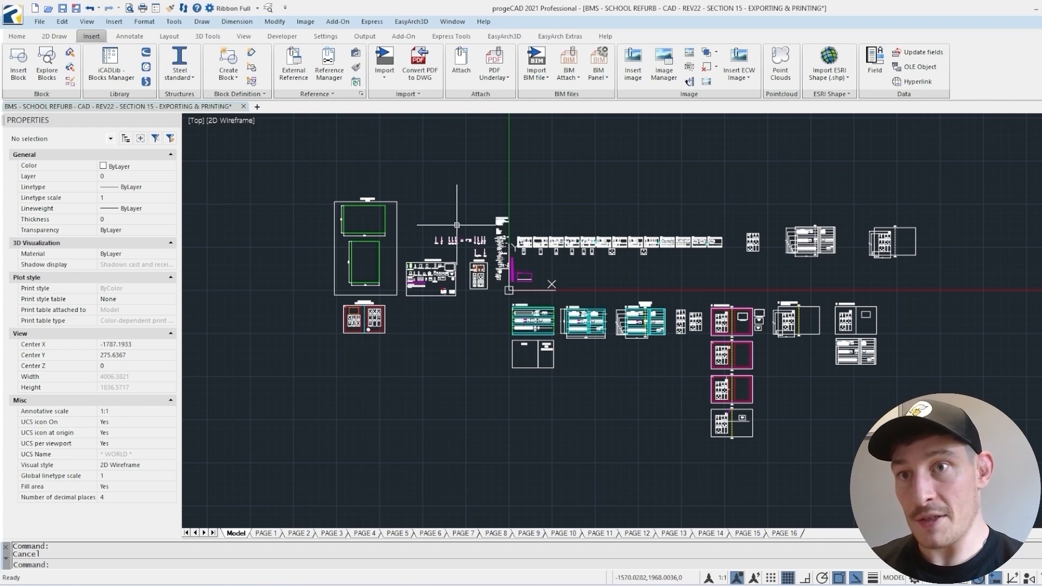
mouse_move(348, 220)
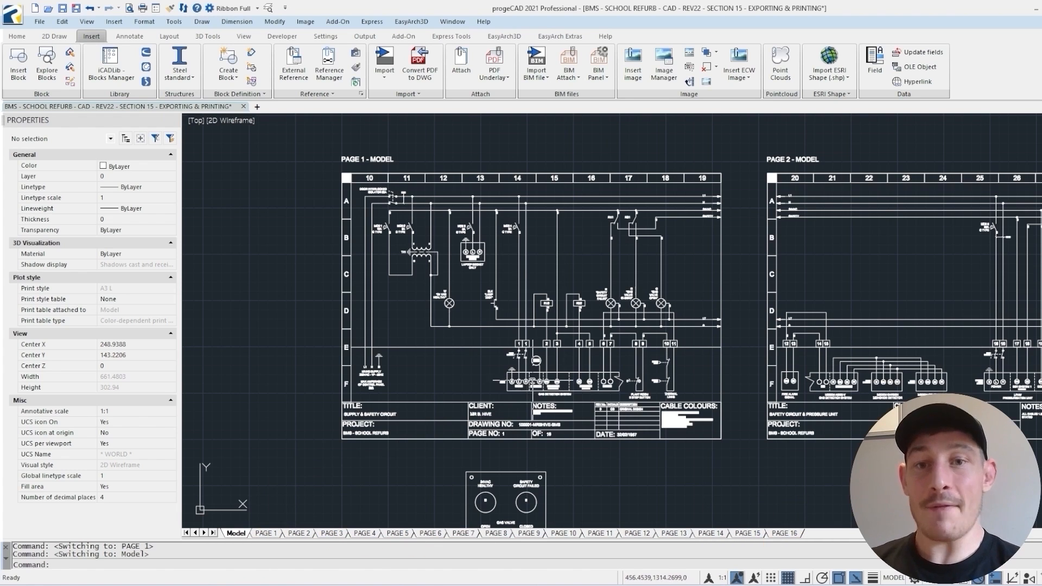
mouse_move(532, 379)
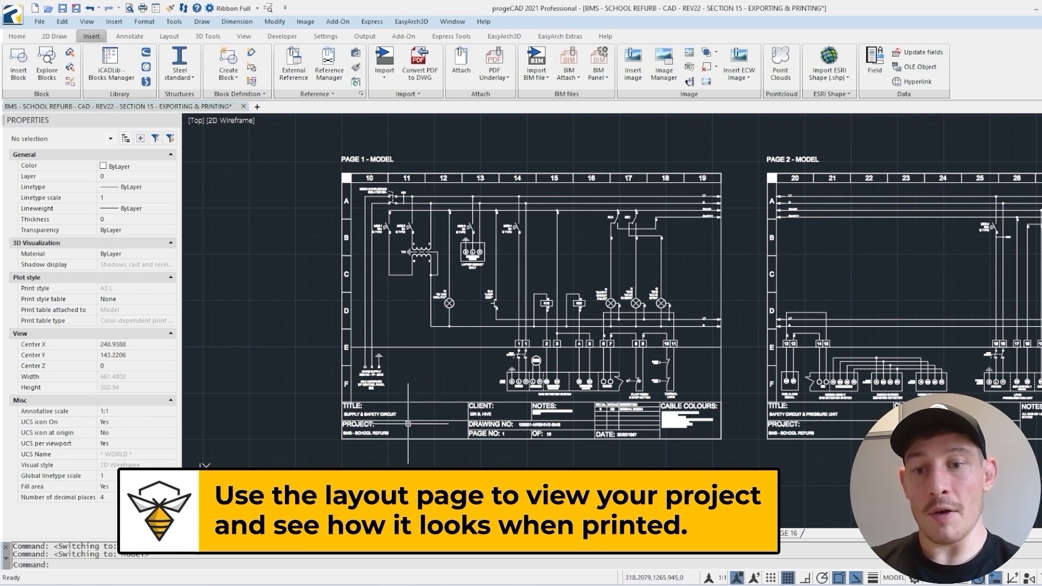
mouse_move(407, 424)
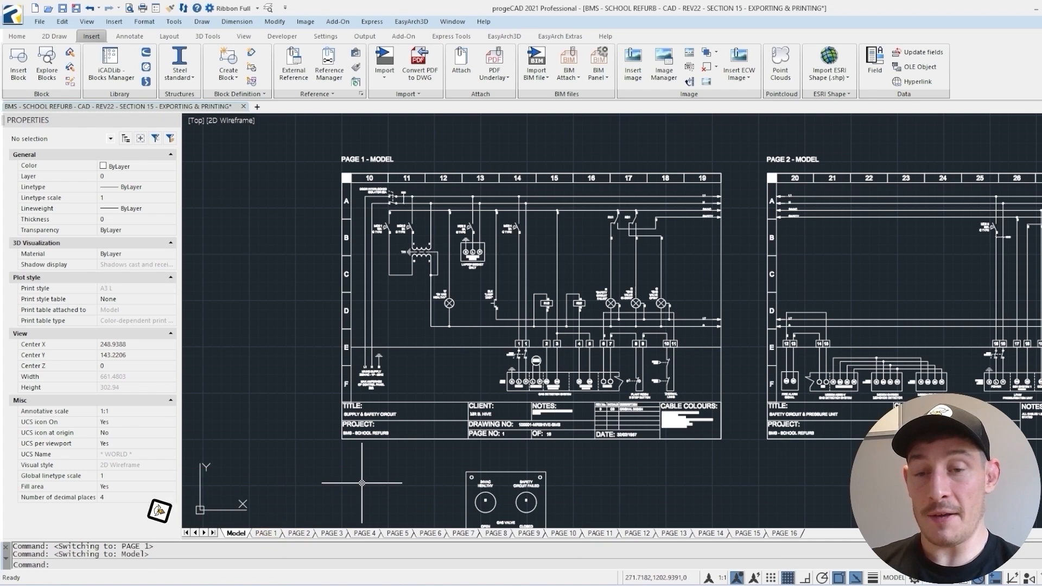
Step: Zoom onto the Page 1 supply and safety schematic in the model
left_click(786, 533)
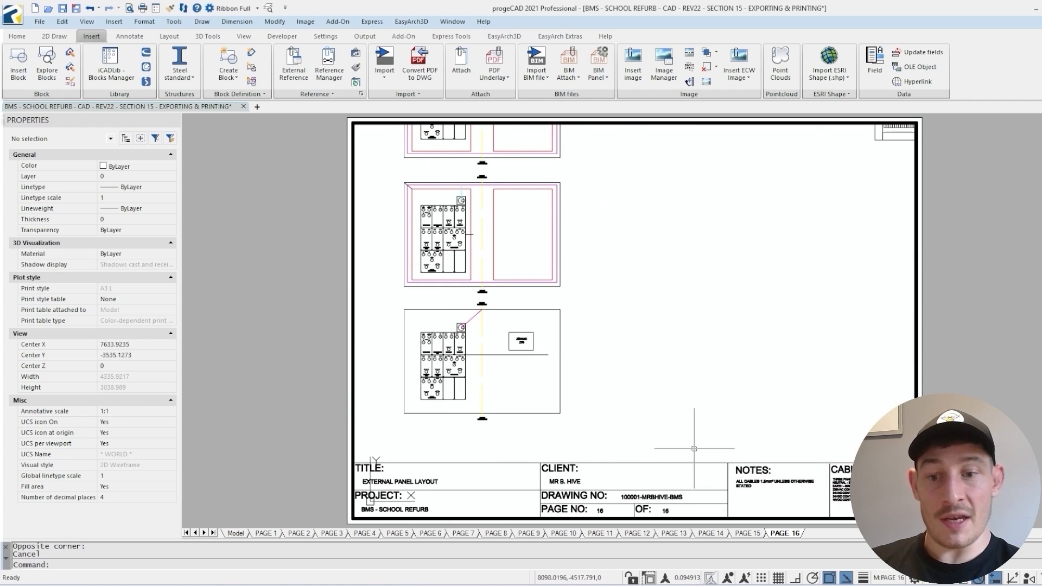
mouse_move(668, 392)
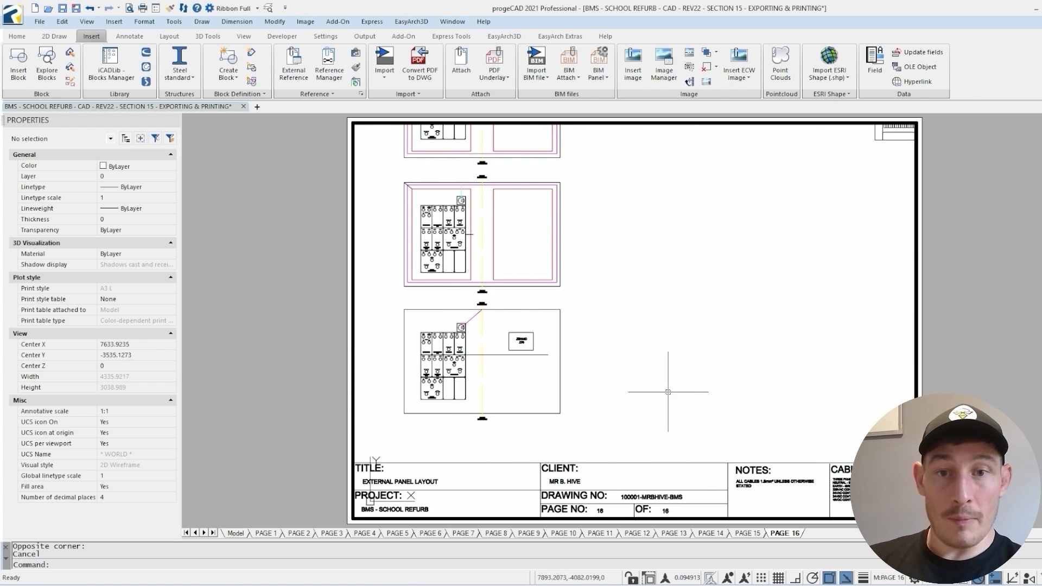
mouse_move(682, 392)
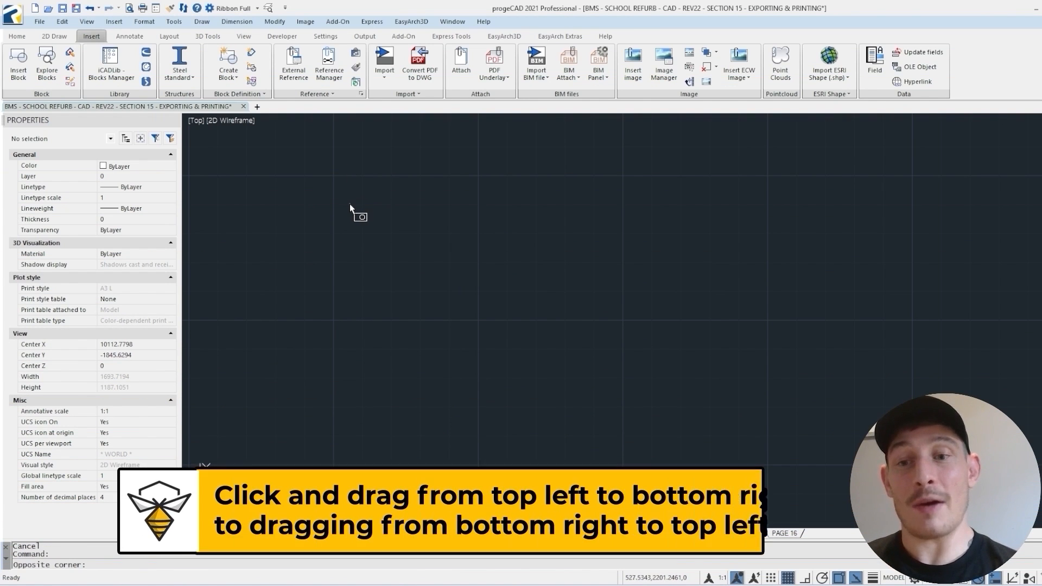
Step: Drag a window selection then a crossing selection over empty model space
left_click_drag(350, 209, 495, 339)
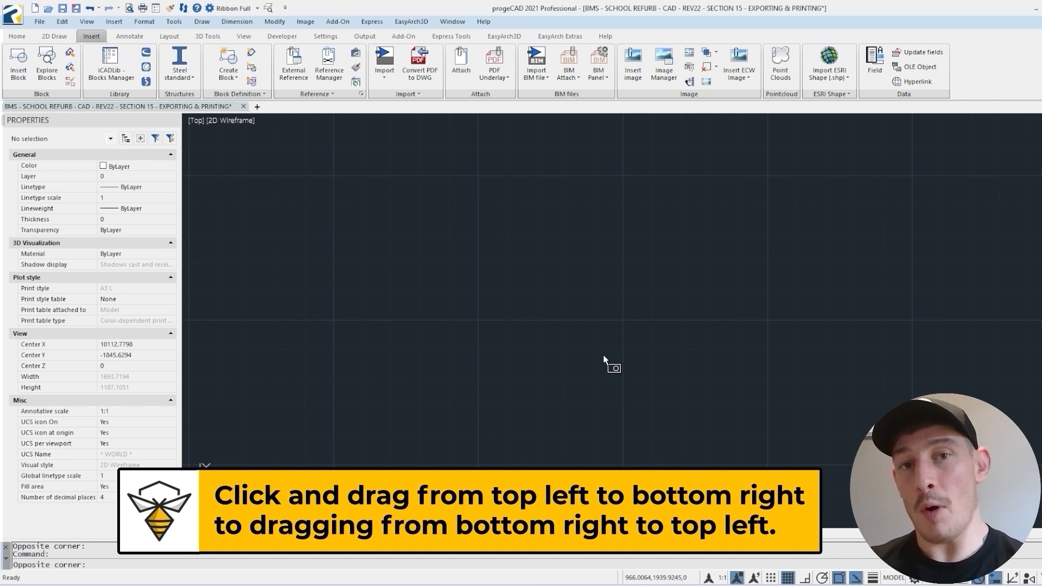
left_click_drag(605, 364, 453, 234)
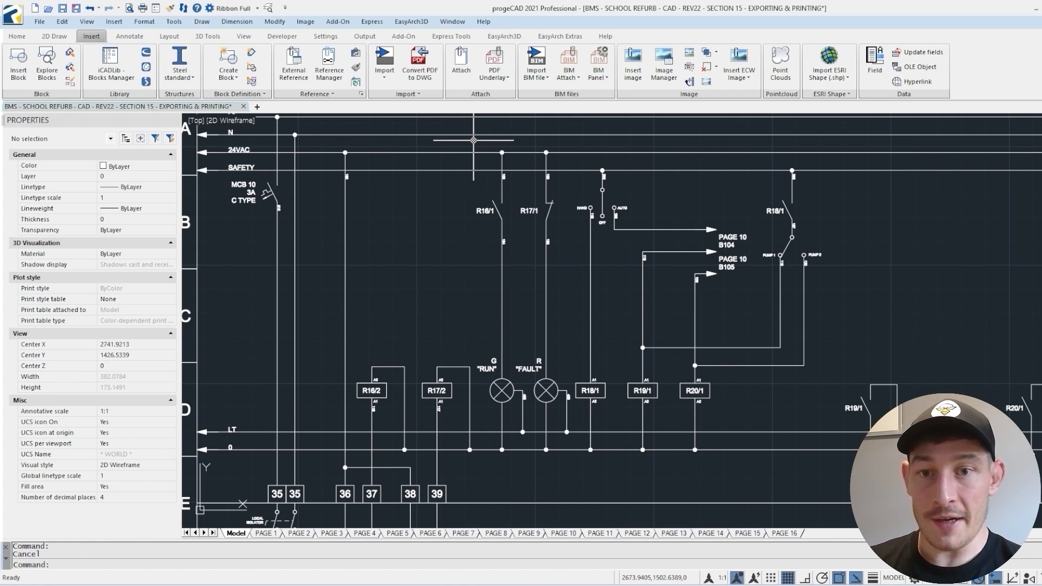
left_click_drag(474, 140, 642, 326)
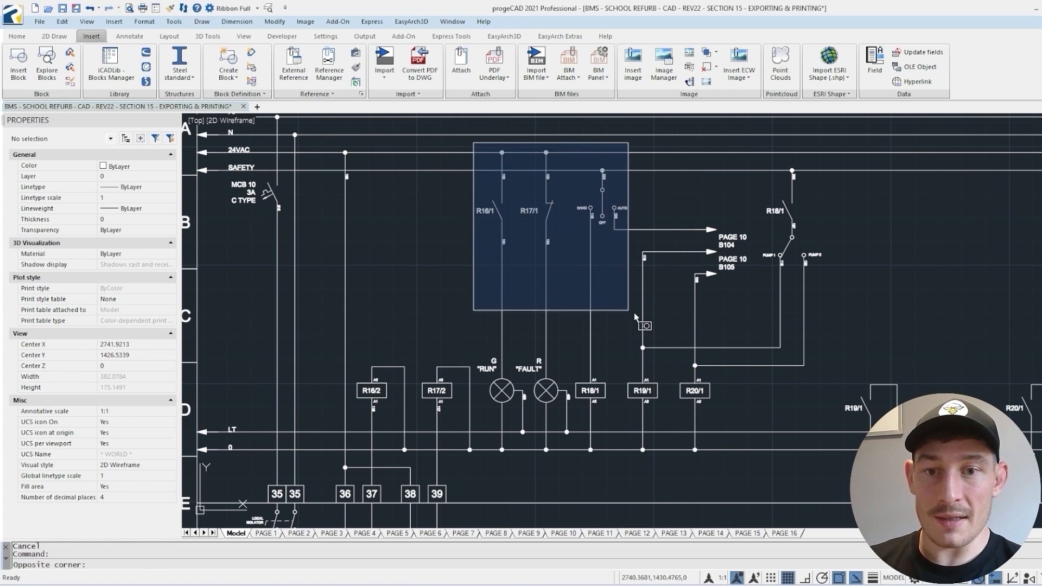
left_click_drag(645, 325, 830, 477)
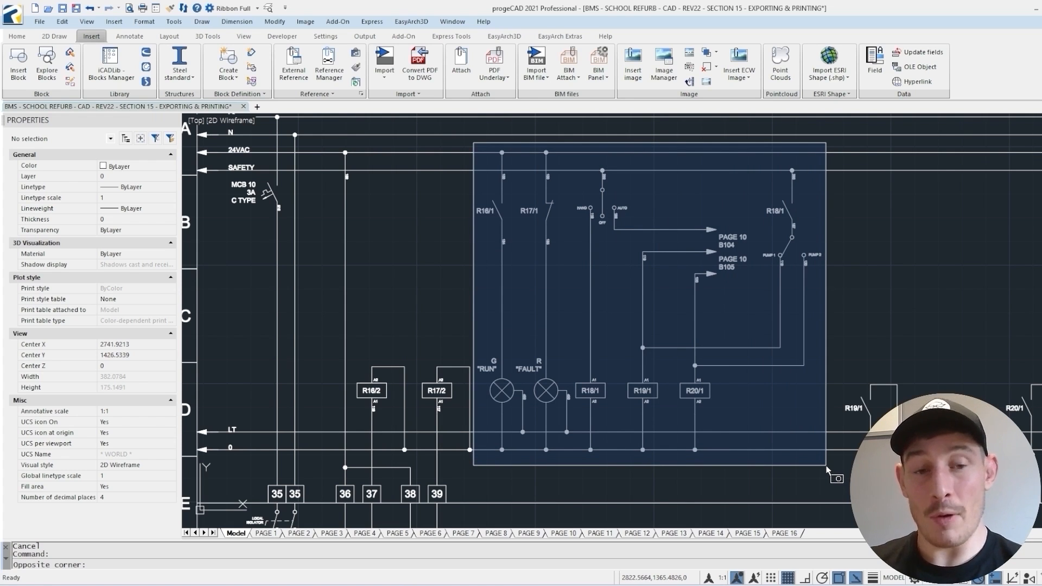
left_click_drag(827, 472, 595, 306)
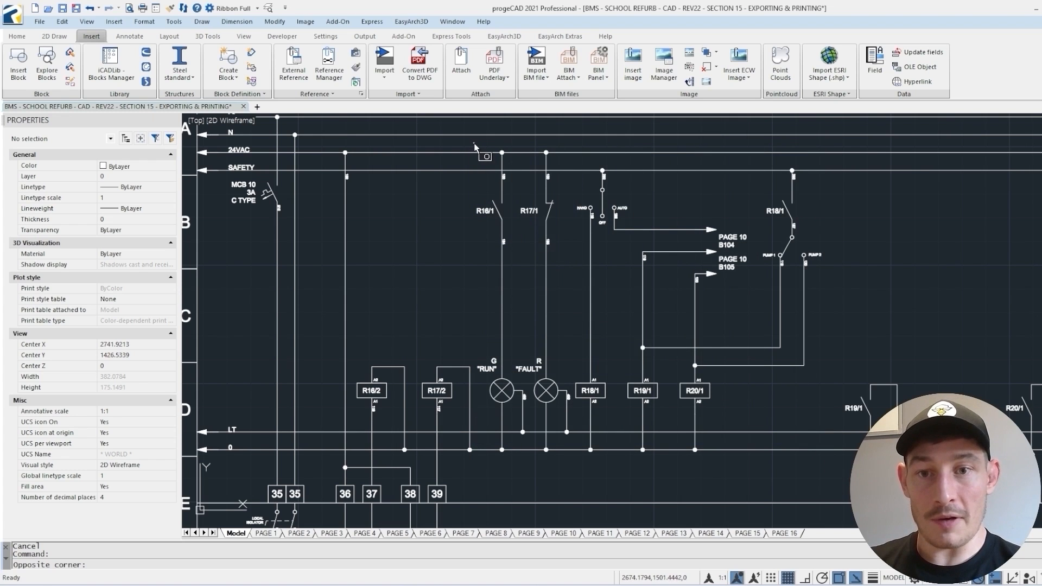
left_click_drag(476, 147, 695, 458)
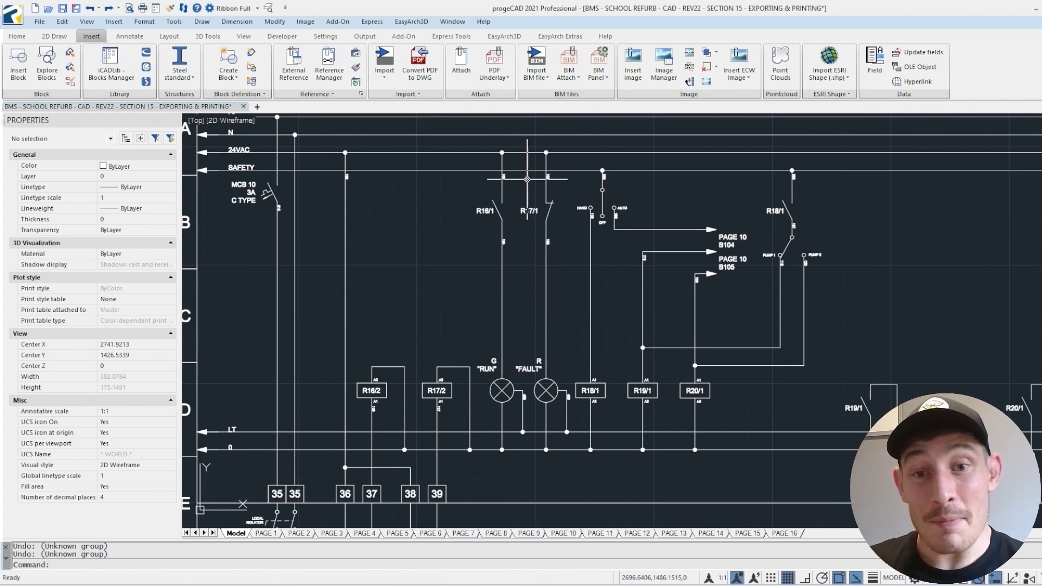
mouse_move(717, 347)
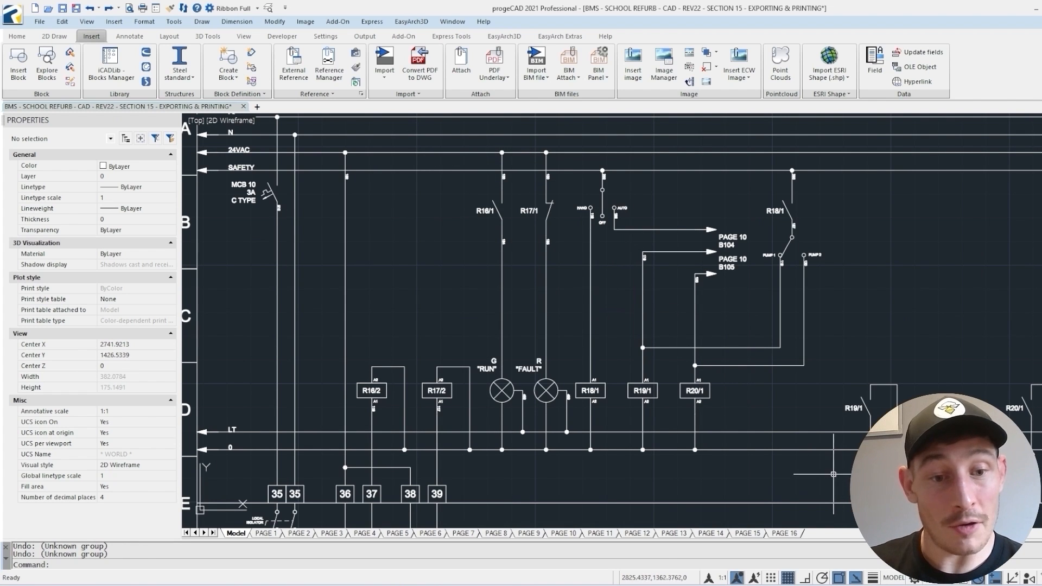
mouse_move(724, 346)
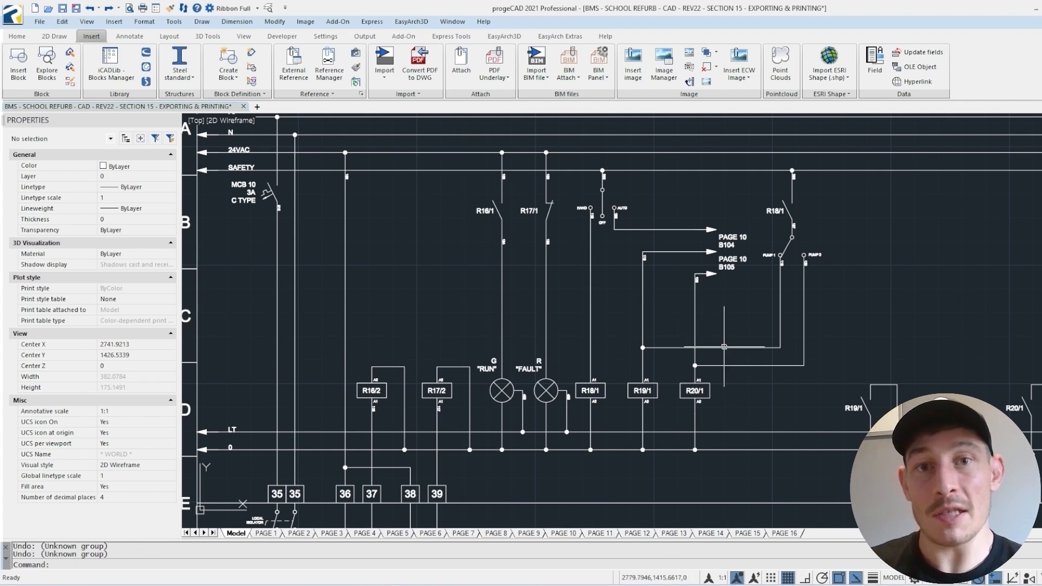
mouse_move(807, 413)
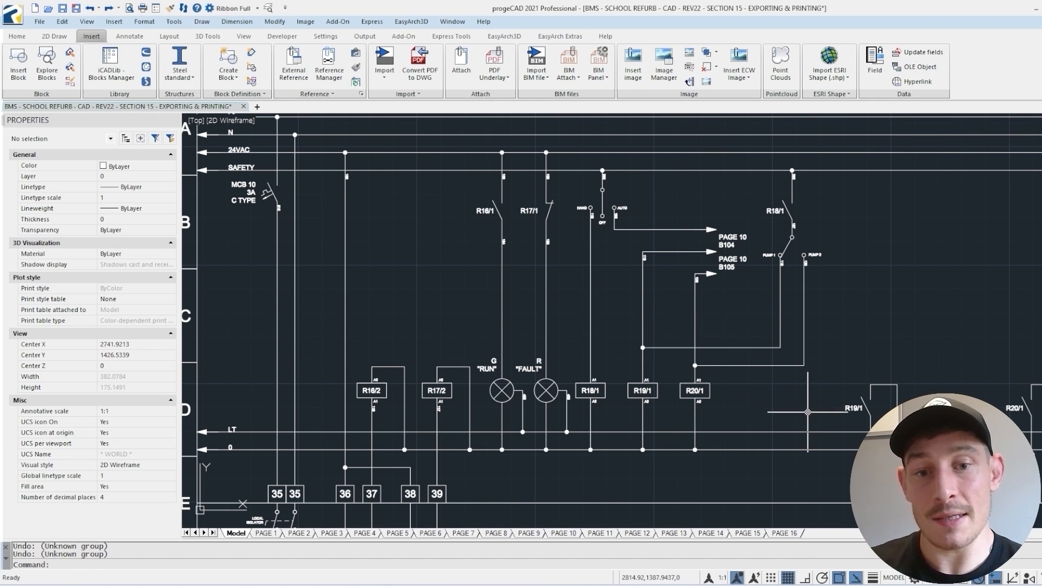
mouse_move(764, 397)
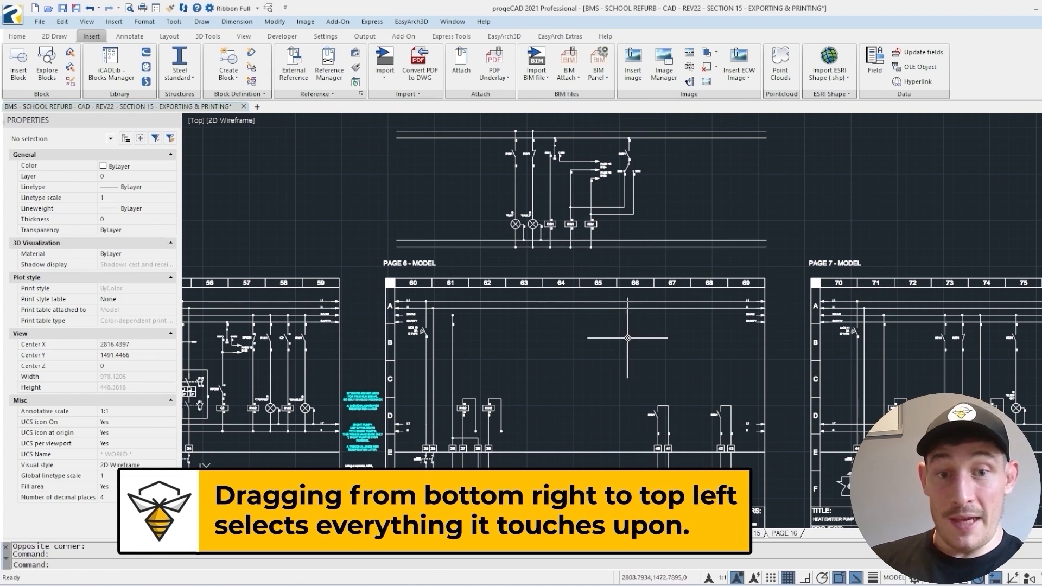
mouse_move(624, 392)
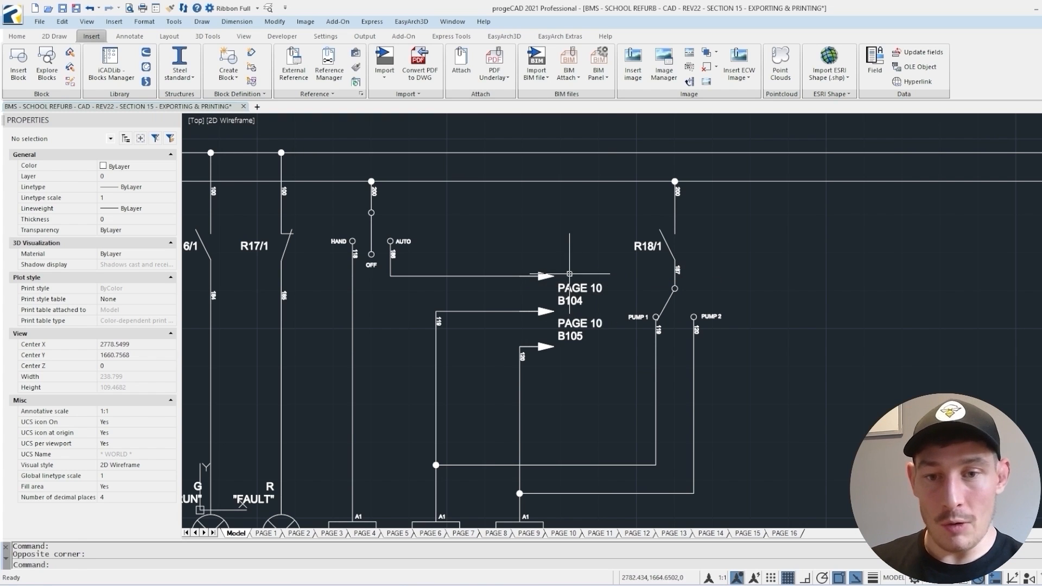
mouse_move(551, 272)
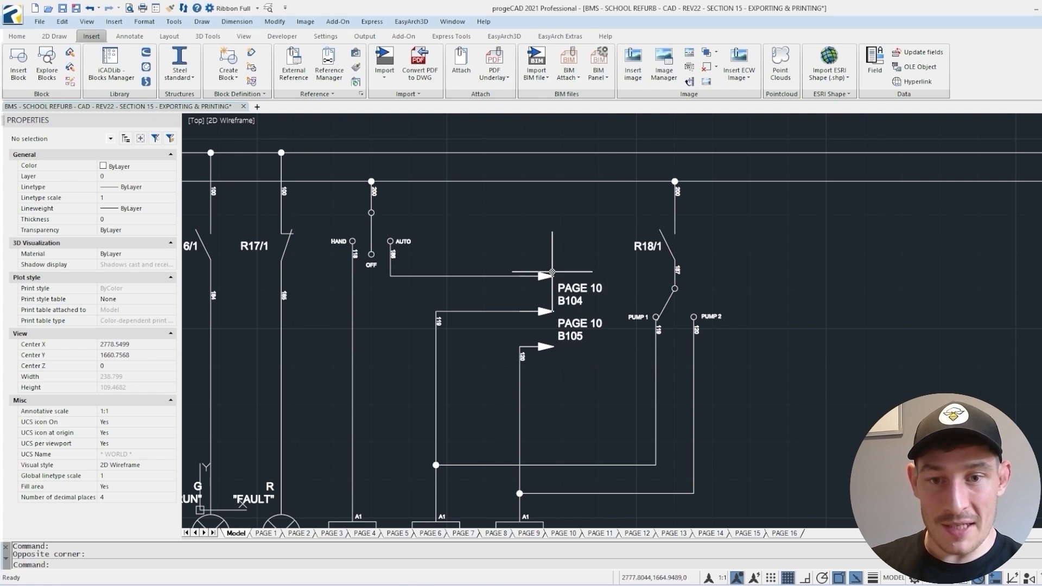
mouse_move(555, 269)
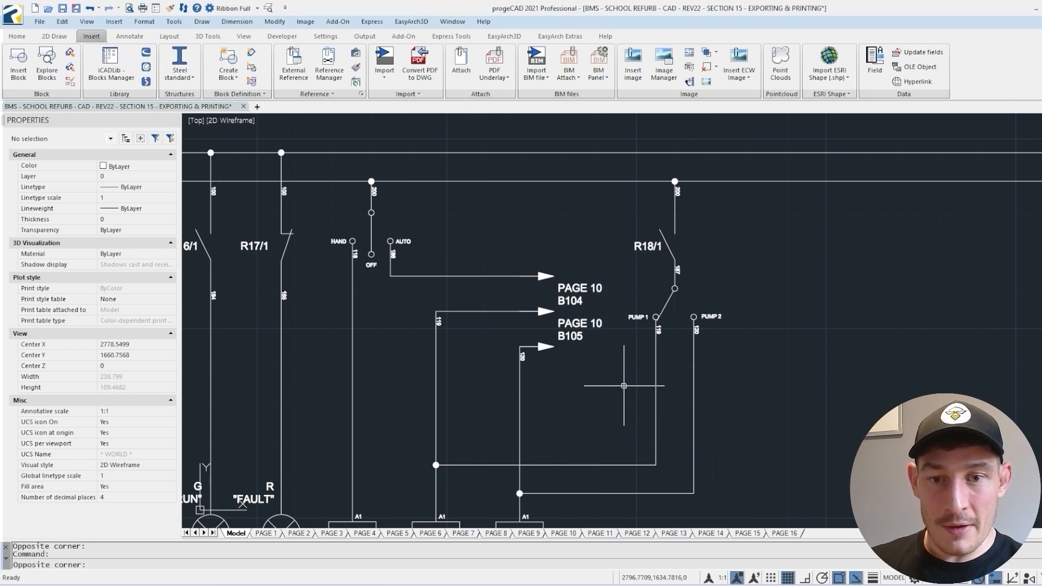
mouse_move(567, 275)
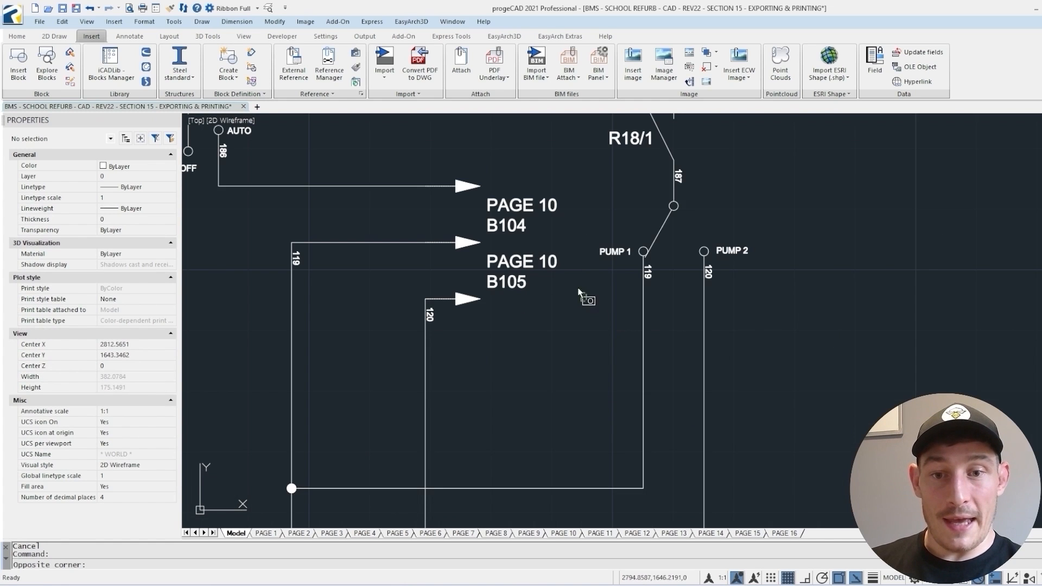
left_click_drag(554, 206, 587, 301)
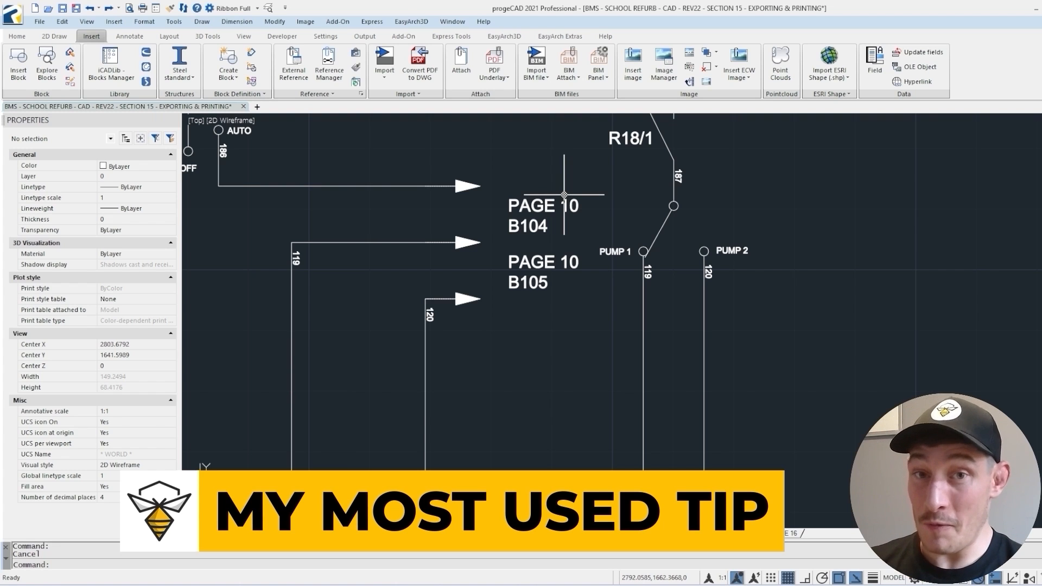
mouse_move(545, 206)
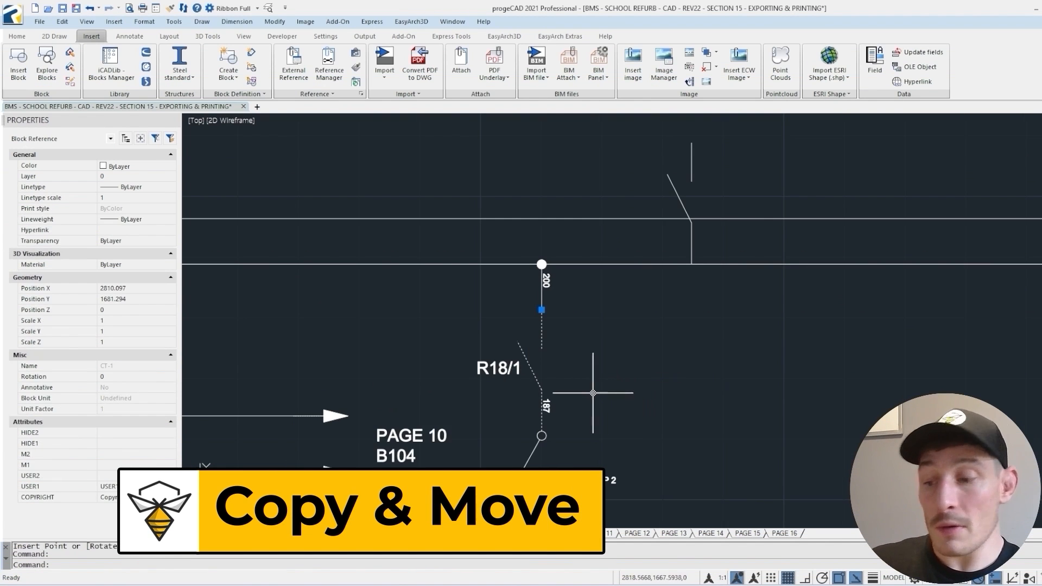
Step: Paste a copy of the R18/1 switch contact into the open area to its right
key("ctrl+v")
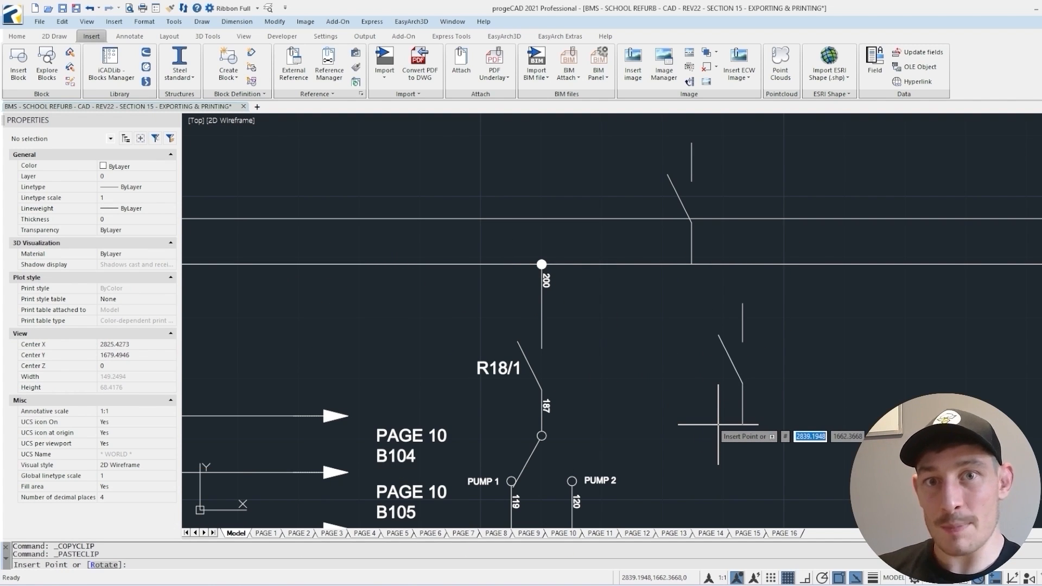
mouse_move(815, 257)
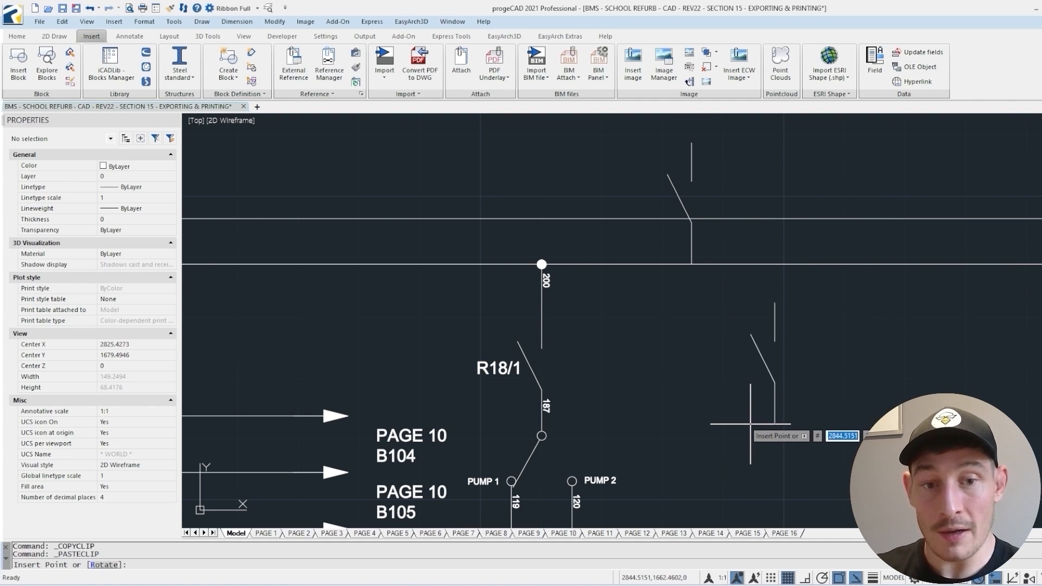
left_click(542, 342)
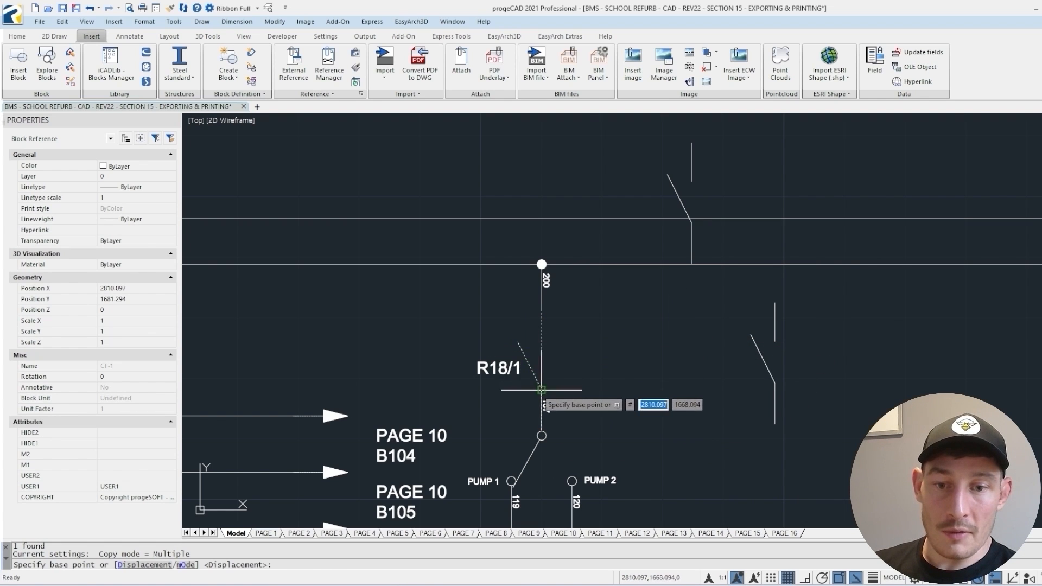
mouse_move(541, 392)
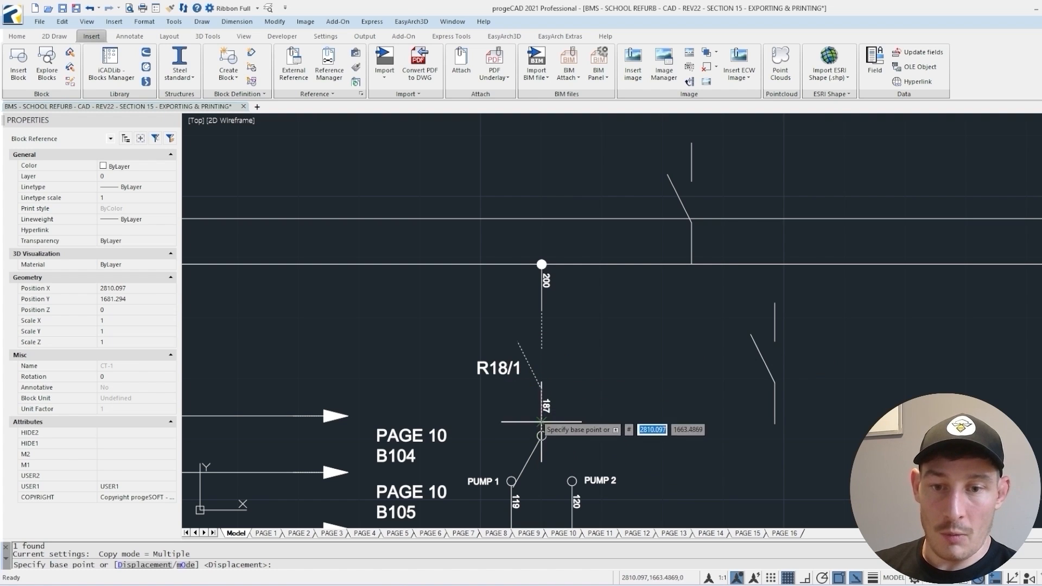
mouse_move(629, 347)
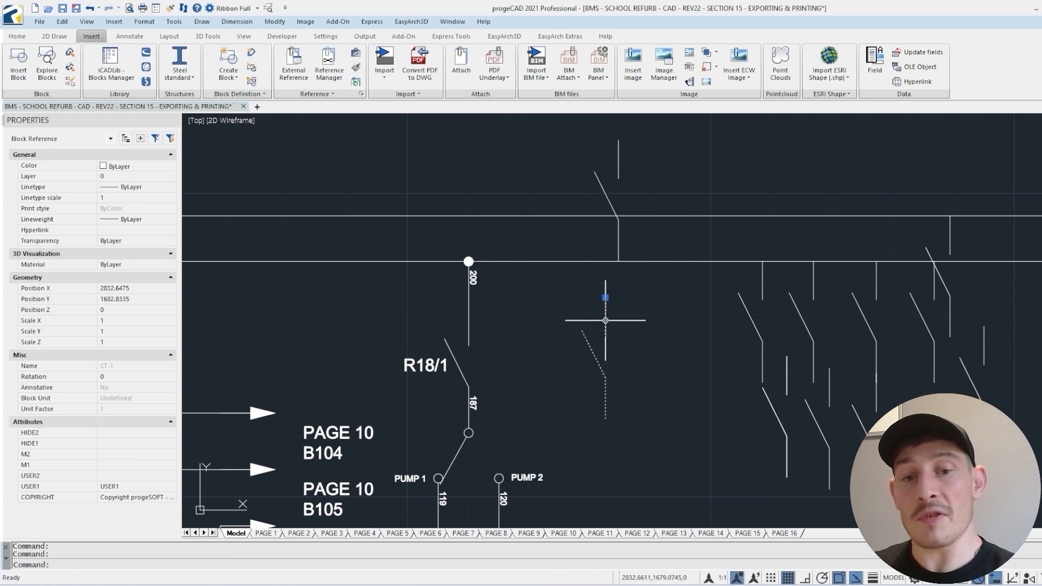
mouse_move(661, 346)
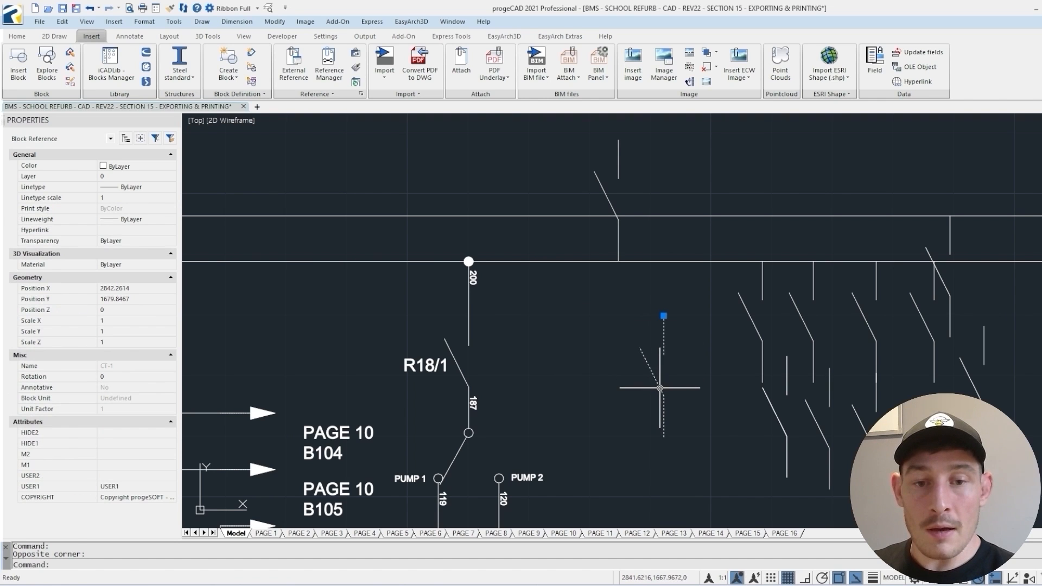
mouse_move(664, 337)
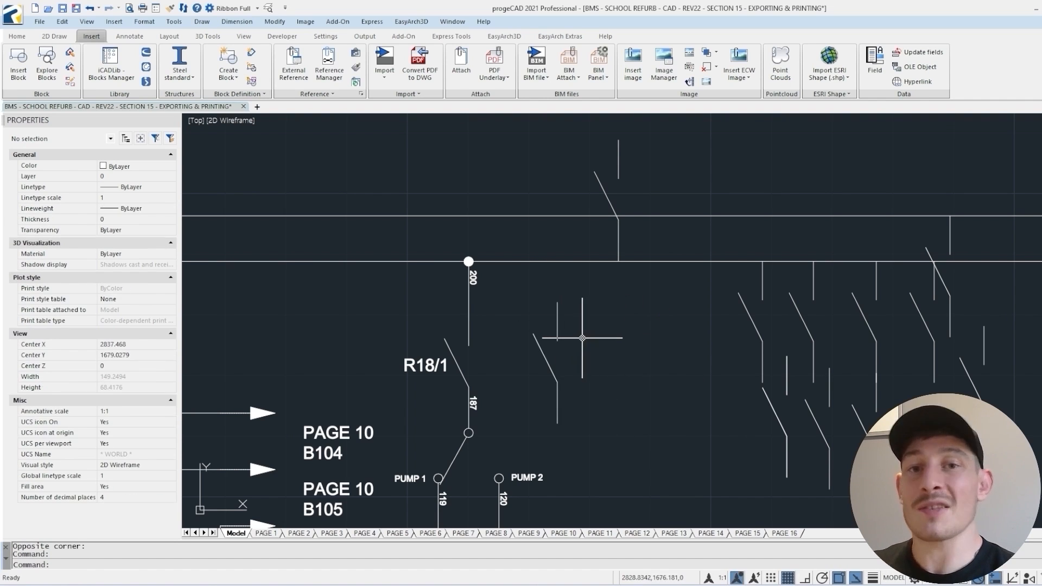
mouse_move(598, 362)
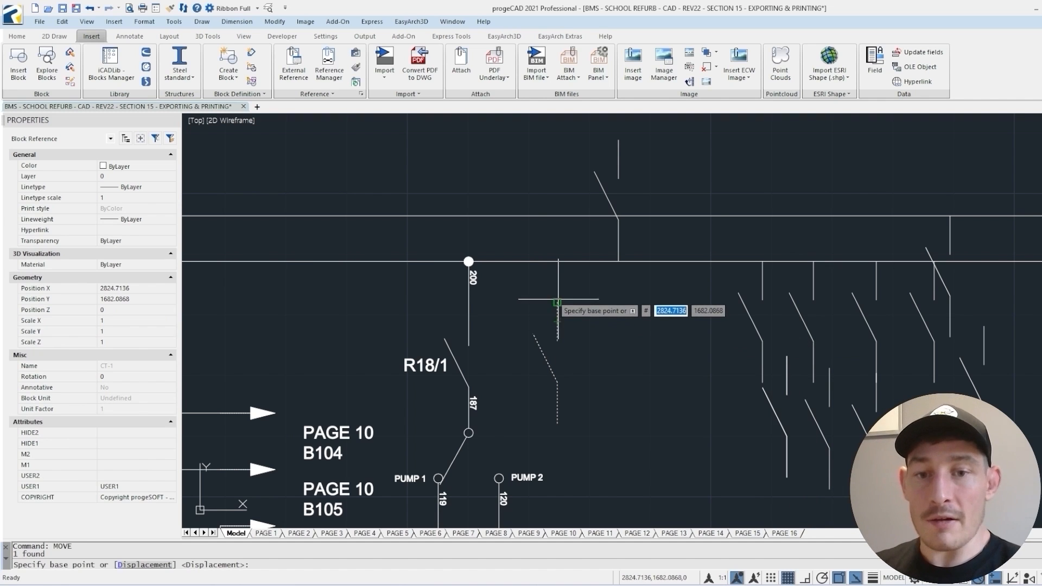
mouse_move(559, 299)
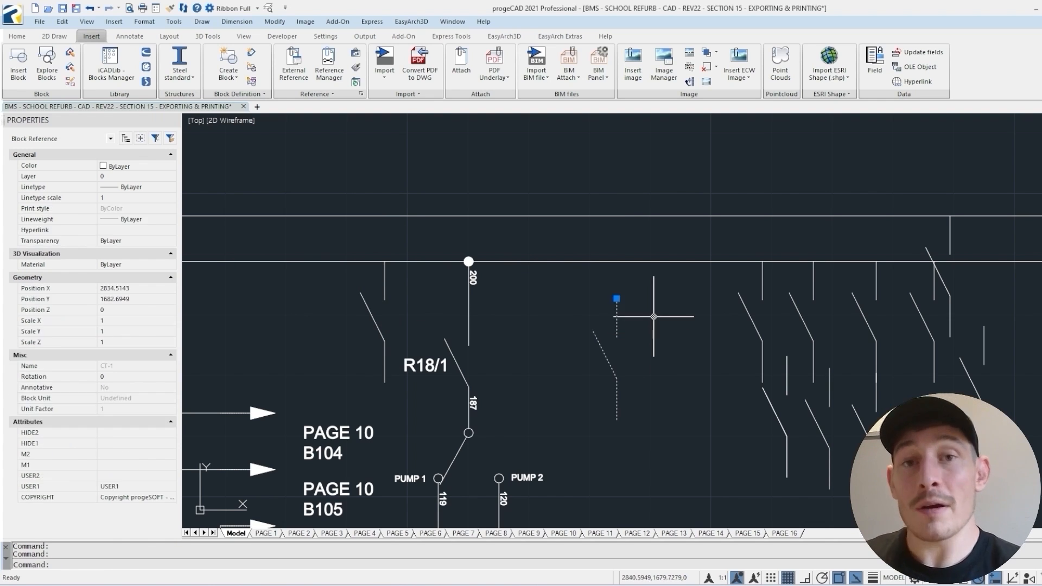
type("M")
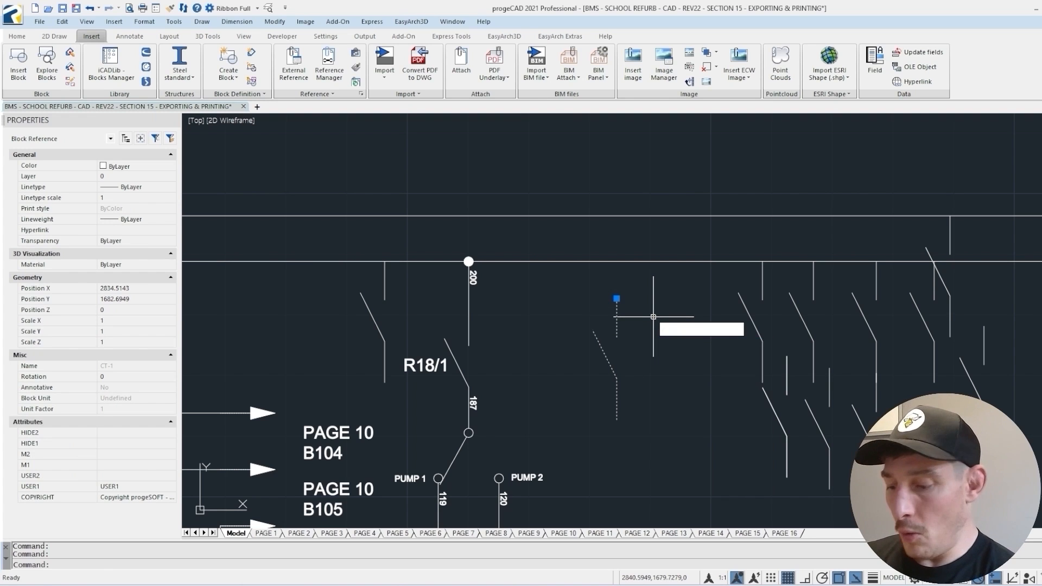
type("COPY")
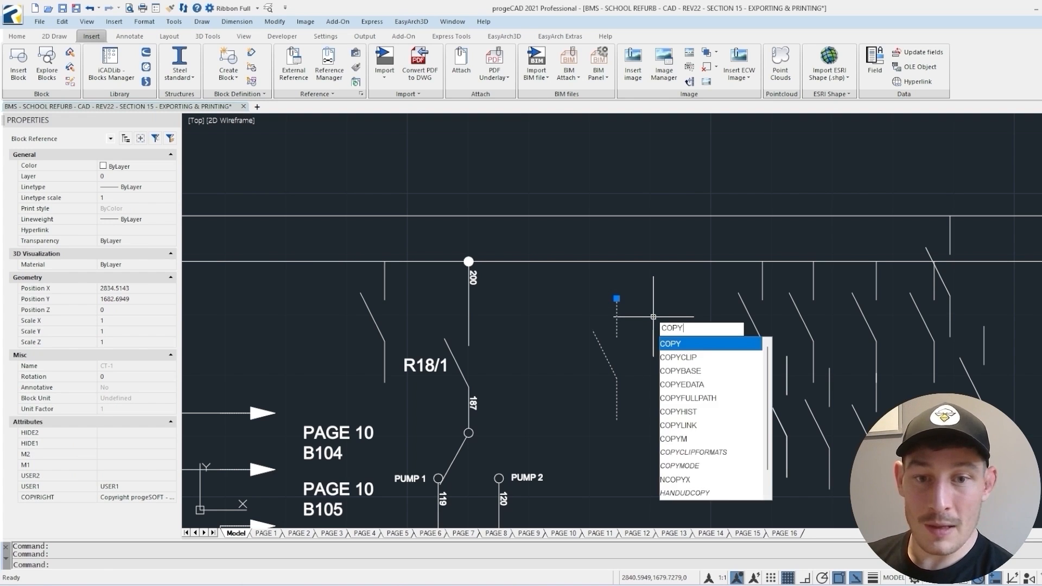
key("backspace")
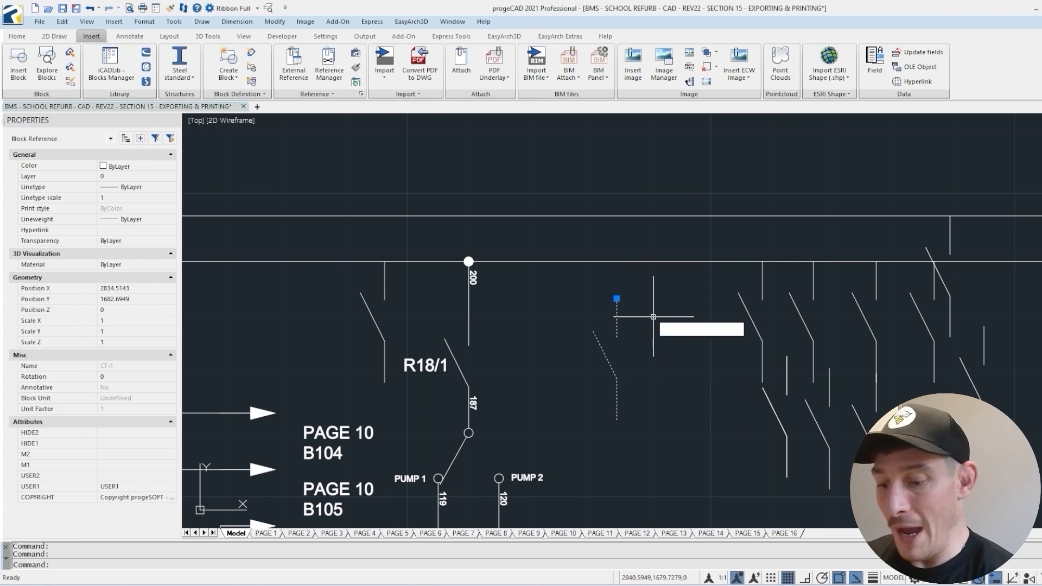
type("M")
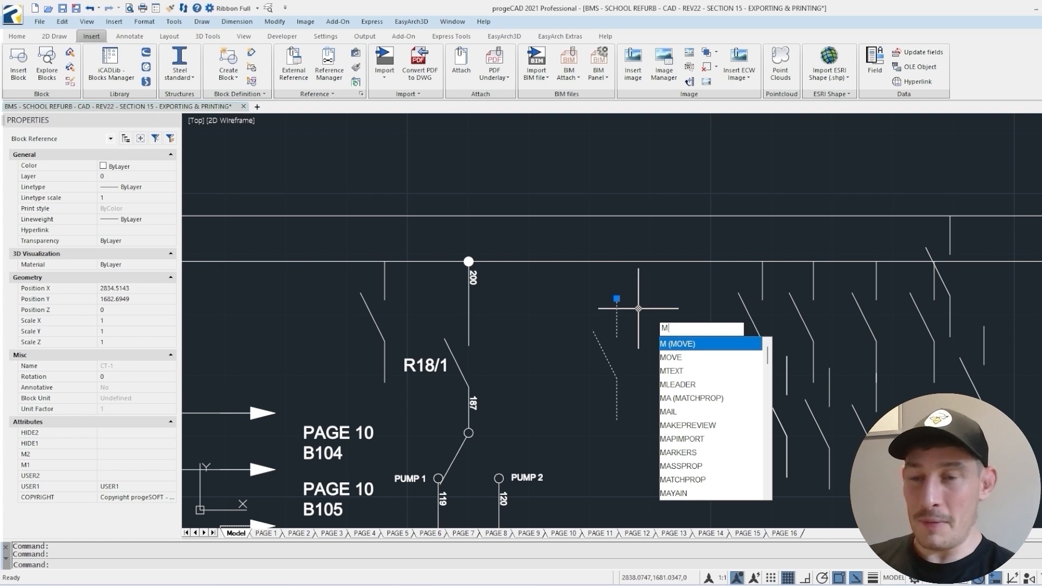
mouse_move(640, 330)
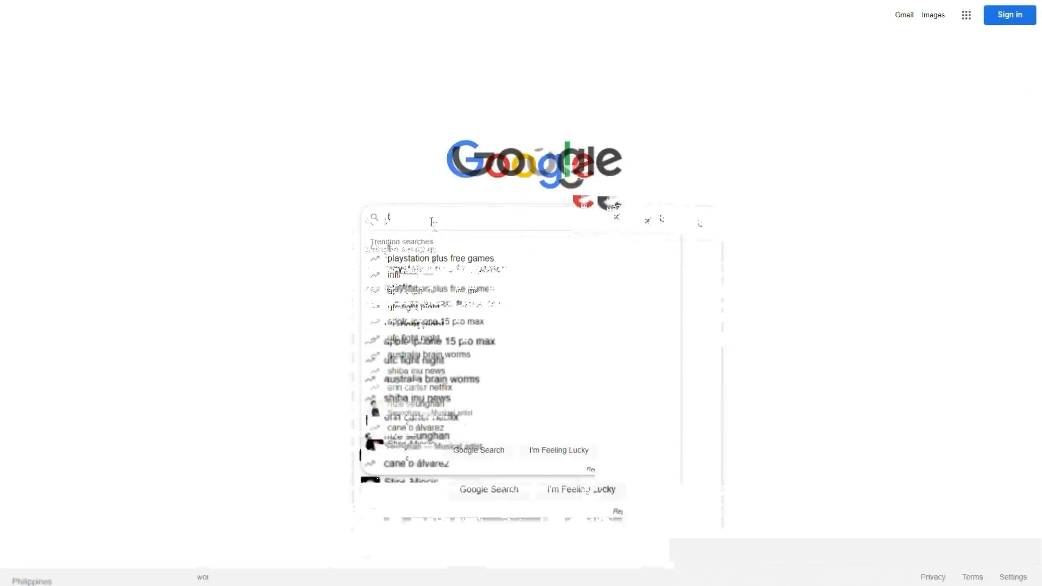
Step: Enter the query 'tutorial on using cad software' in the Google search box
type("tutorial on using")
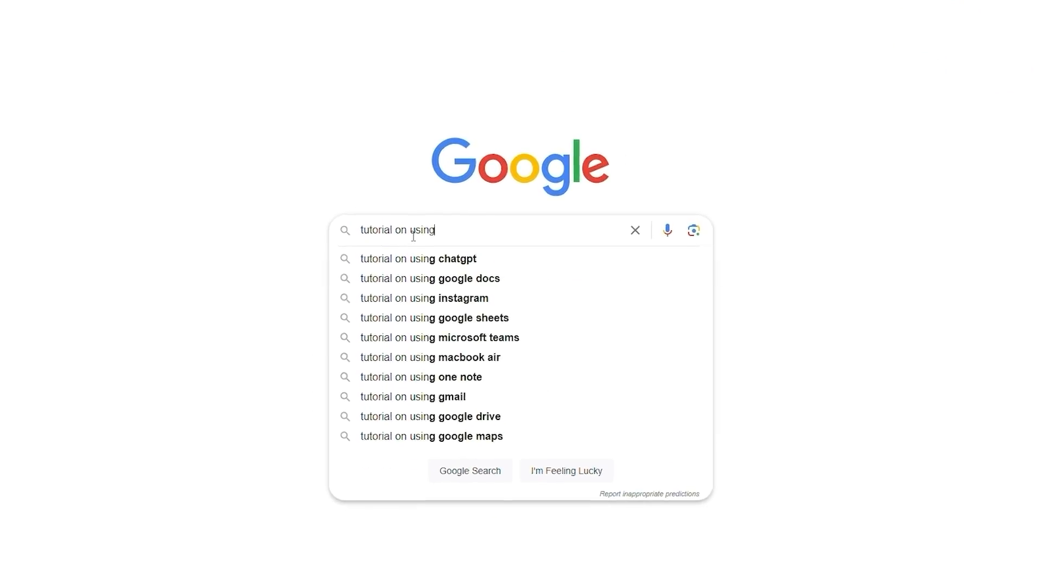
type("cad software")
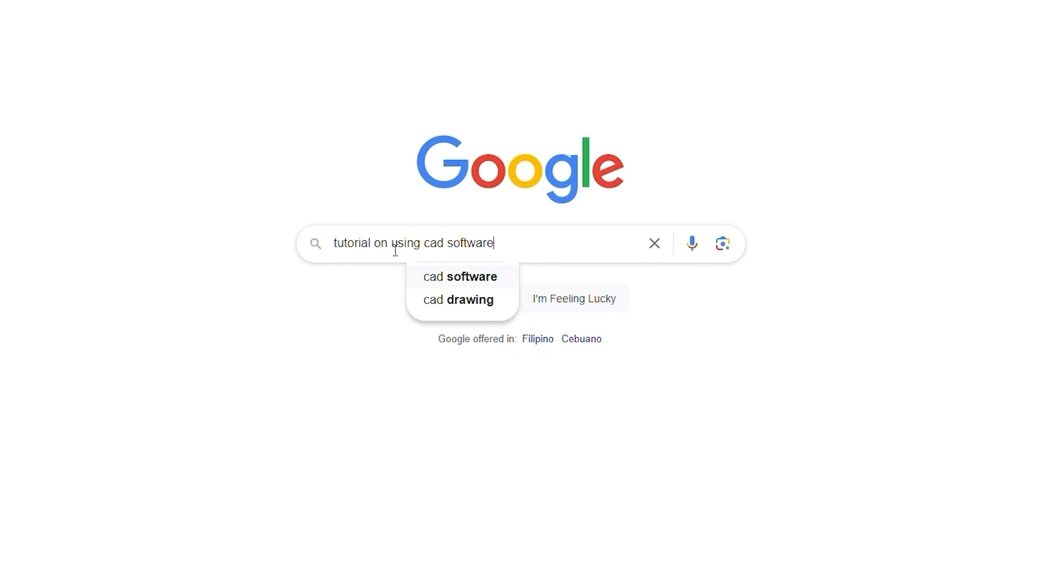